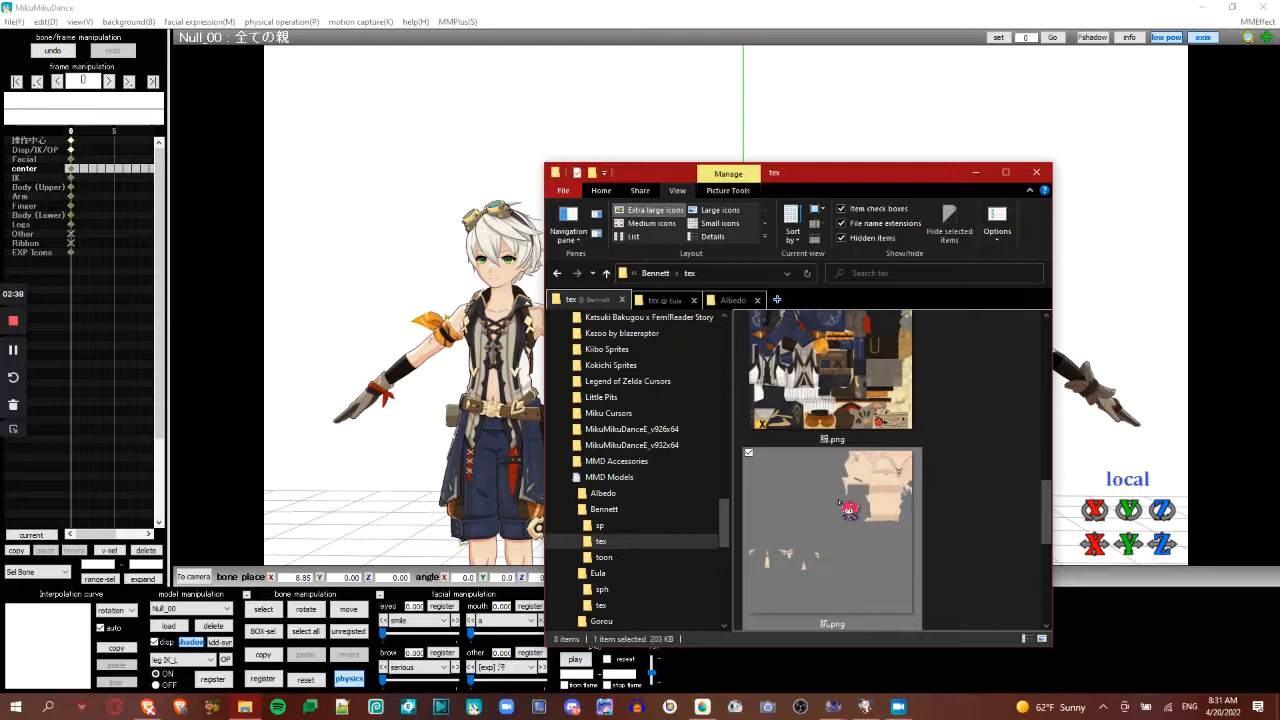
mouse_move(902, 492)
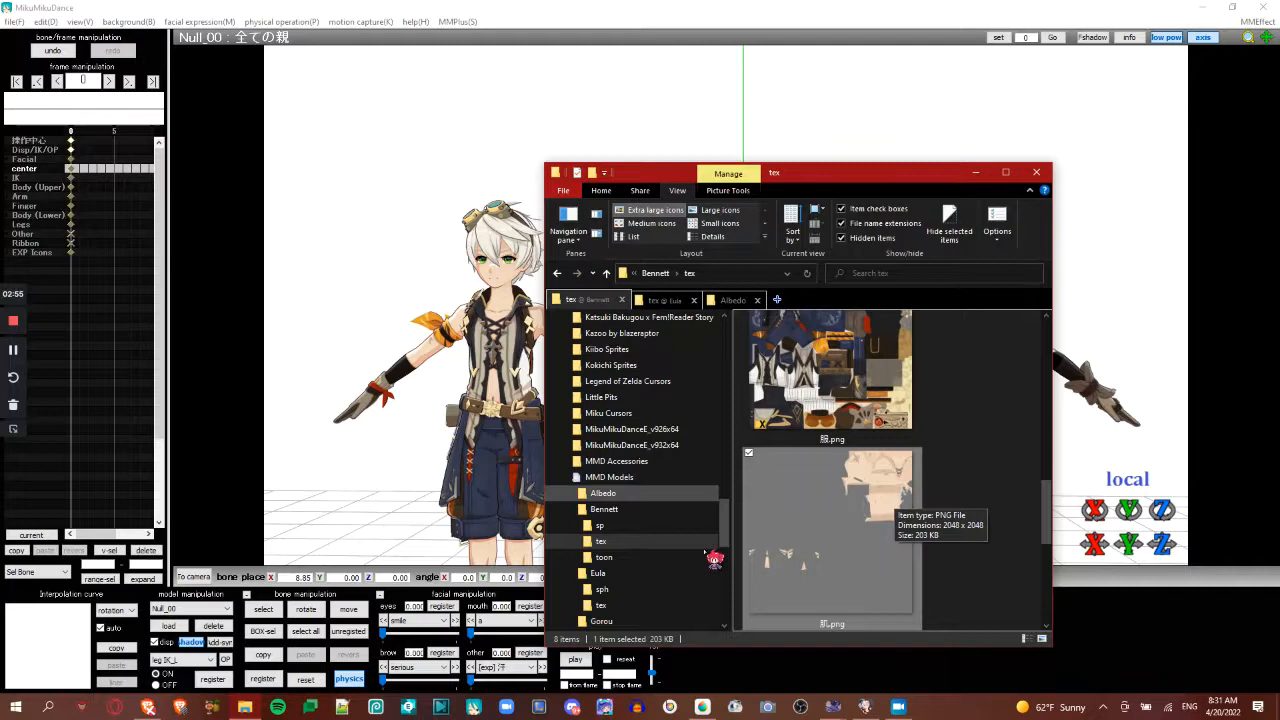
Browse to Eula's tex folder and compare its six PNG textures with Bennett's
scroll("down", 3)
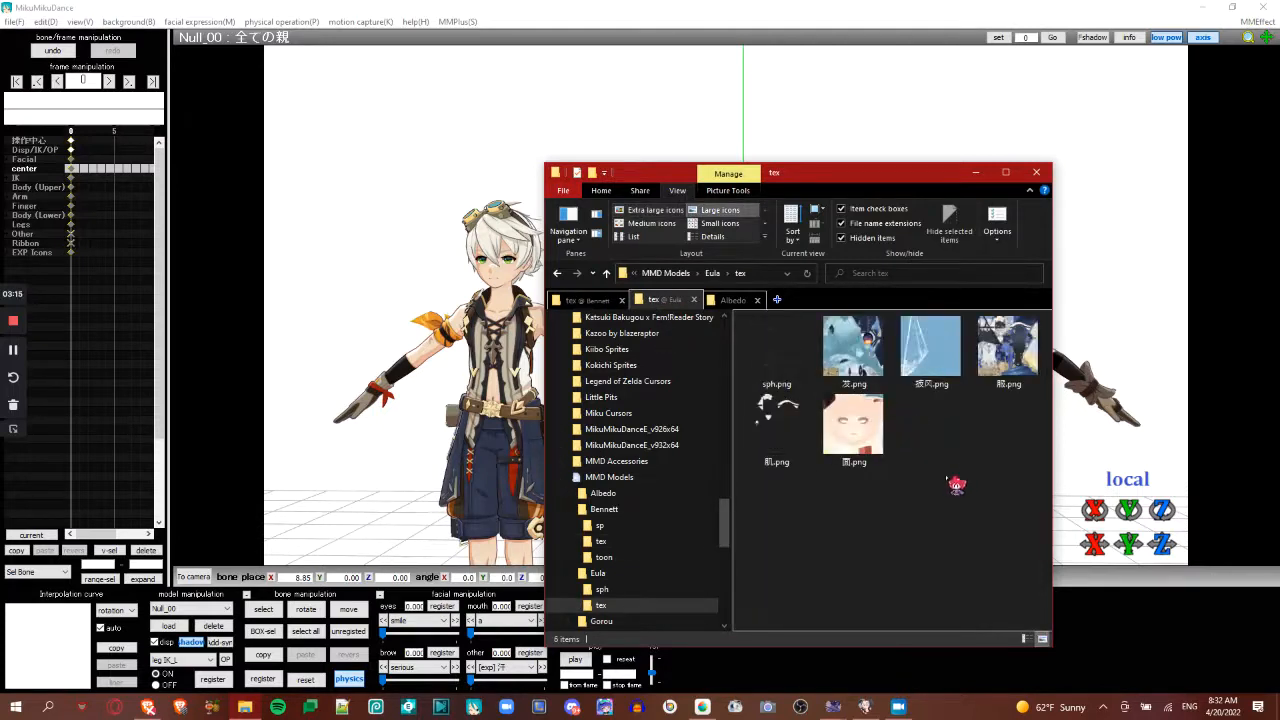
mouse_move(1006, 345)
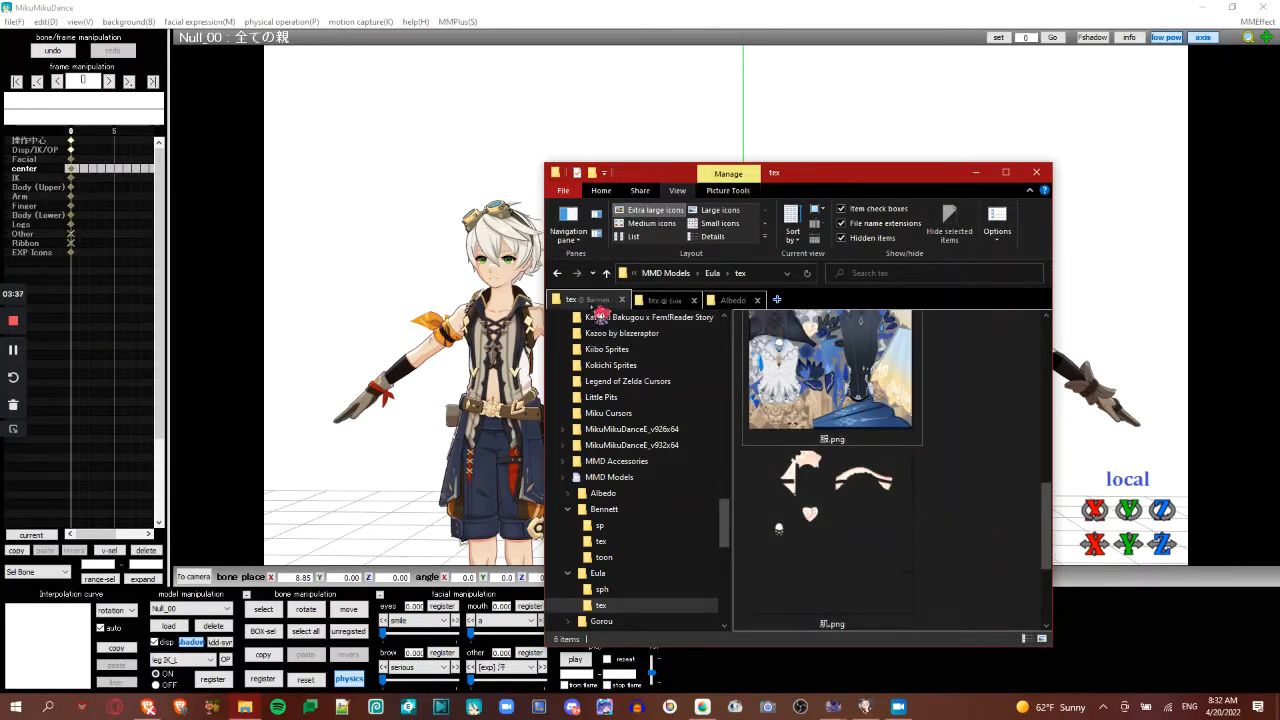
Delete Layer1 and add 肌.png as a new layer over Bennett's clothing texture
left_click(600, 541)
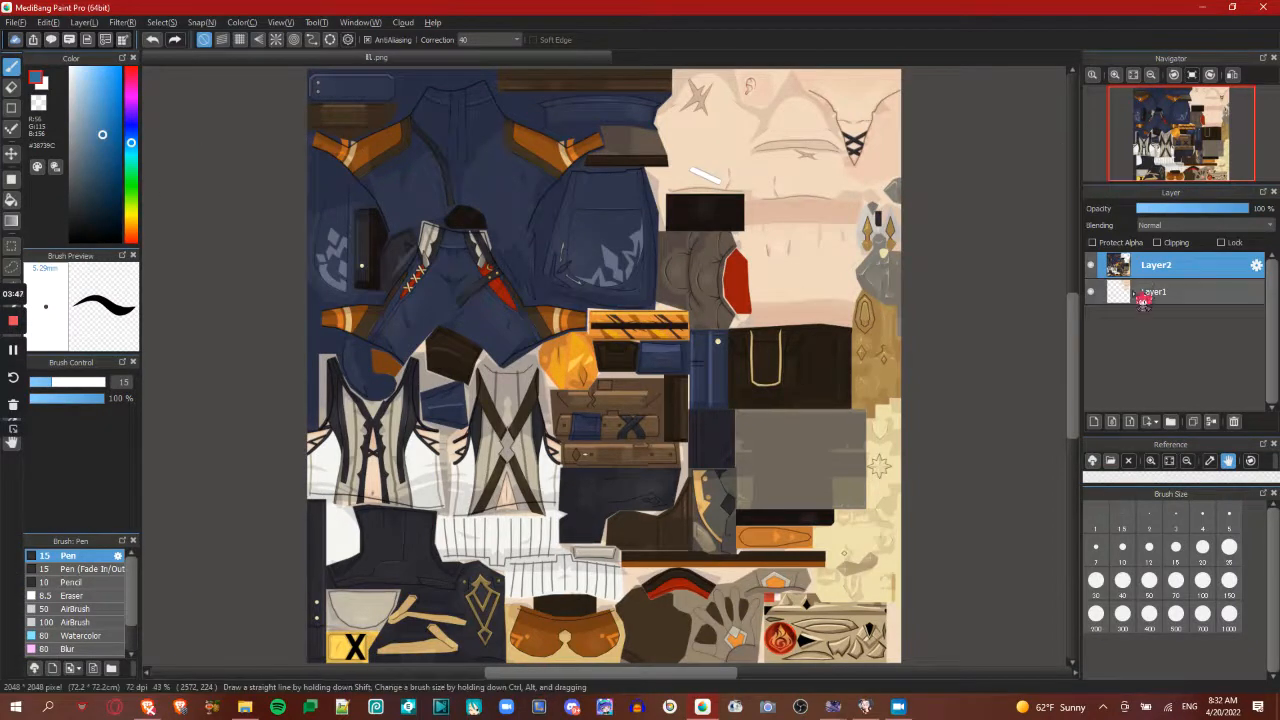
right_click(1155, 291)
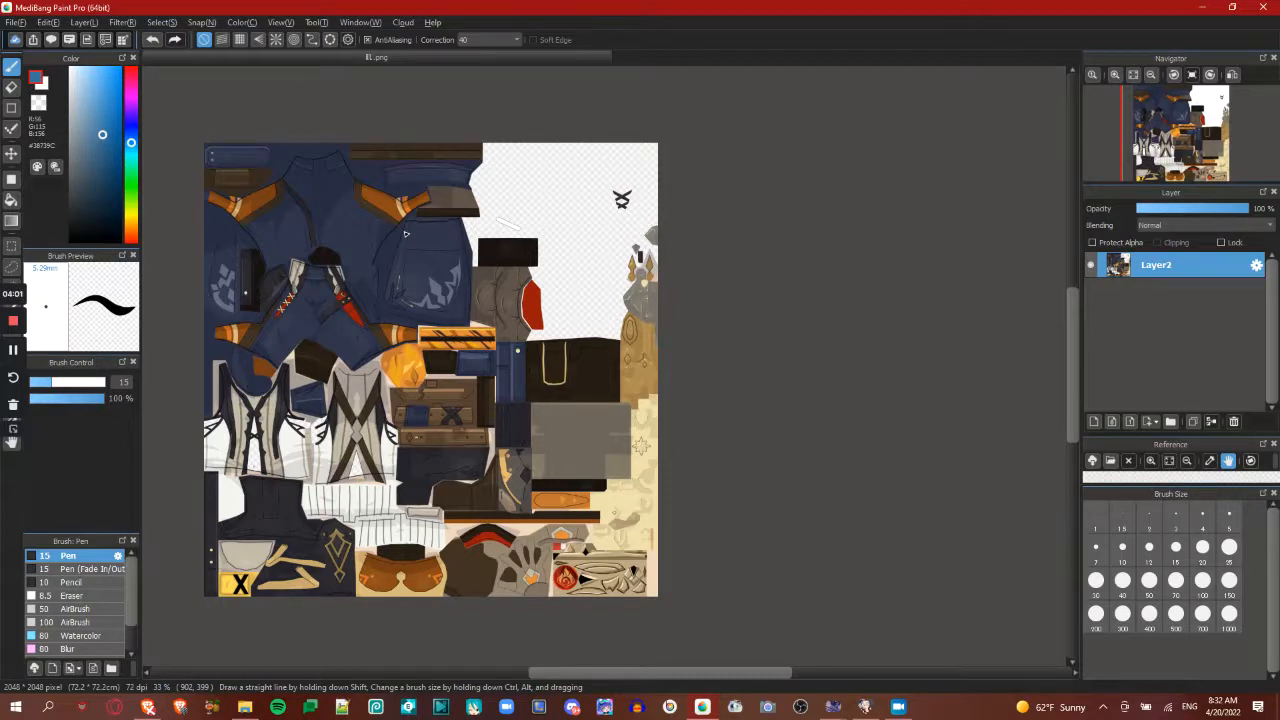
mouse_move(187, 626)
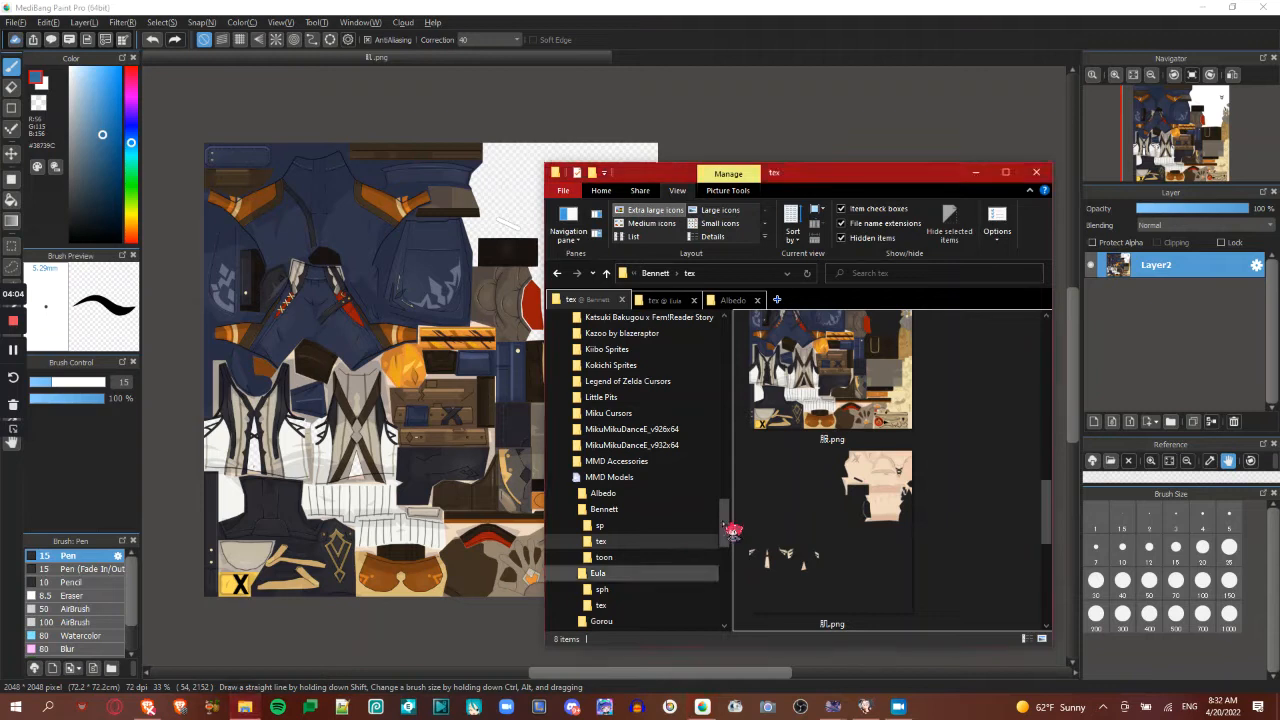
left_click(830, 530)
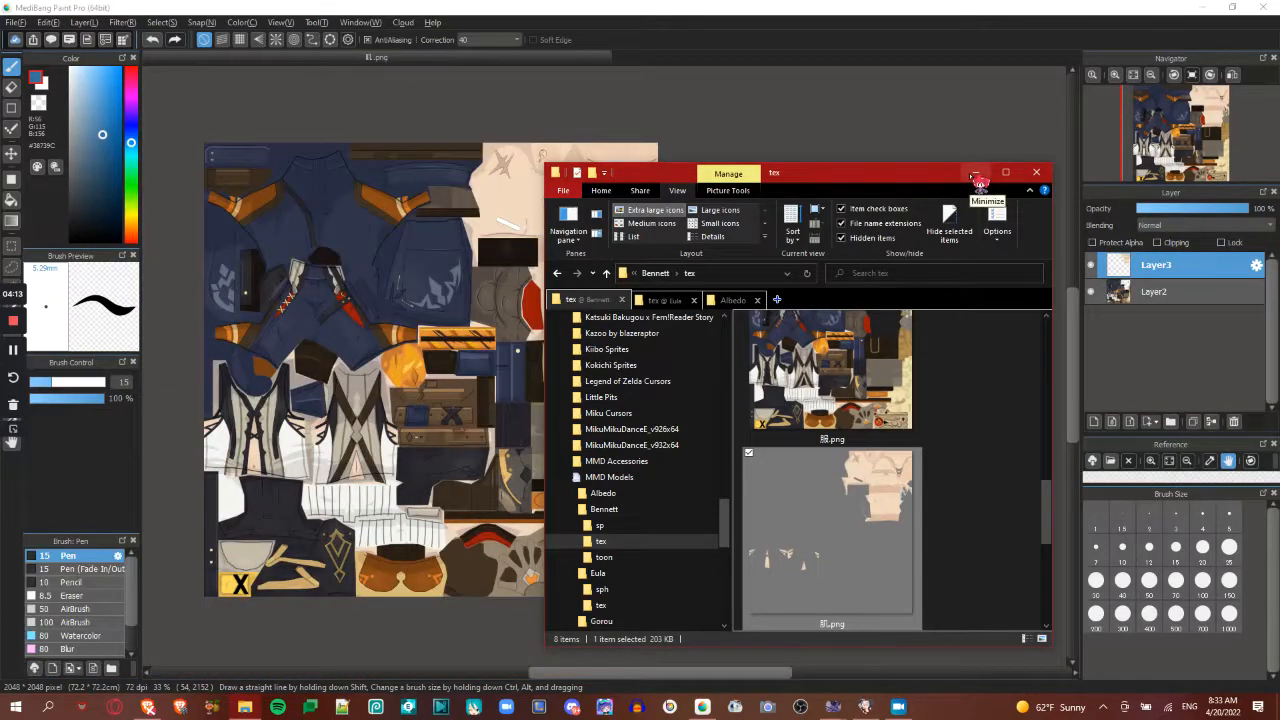
left_click(975, 172)
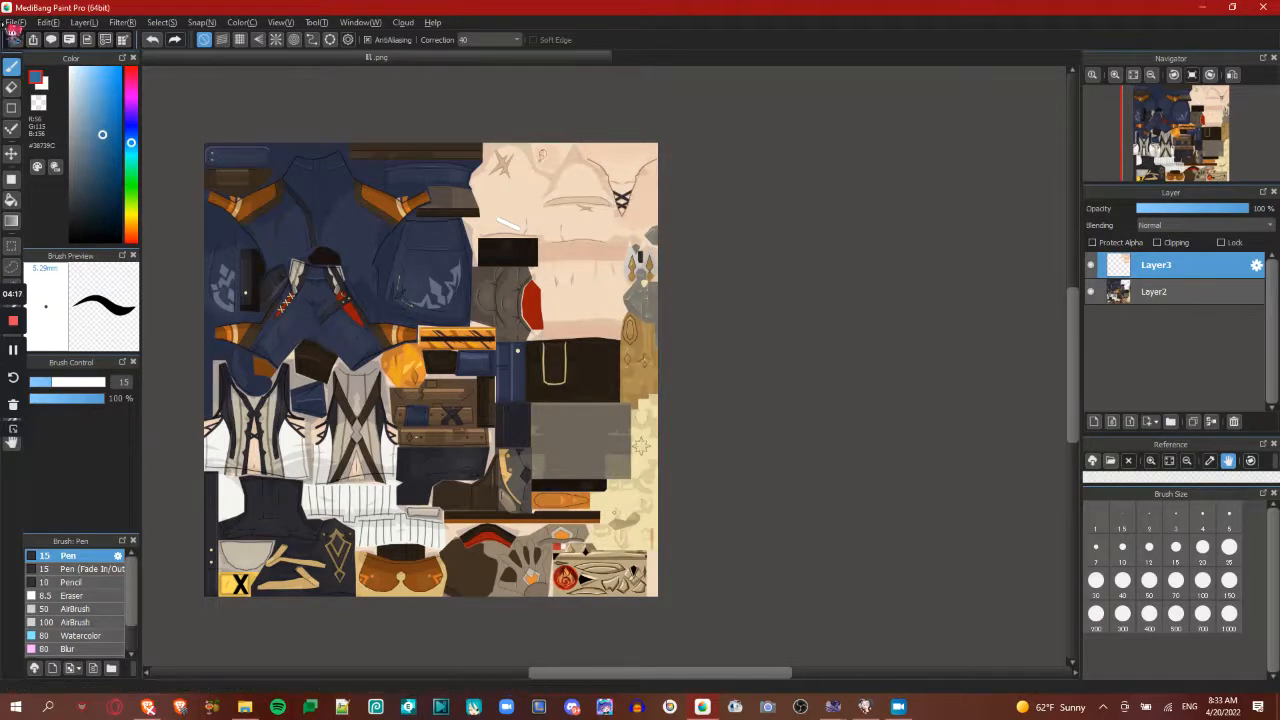
left_click(10, 24)
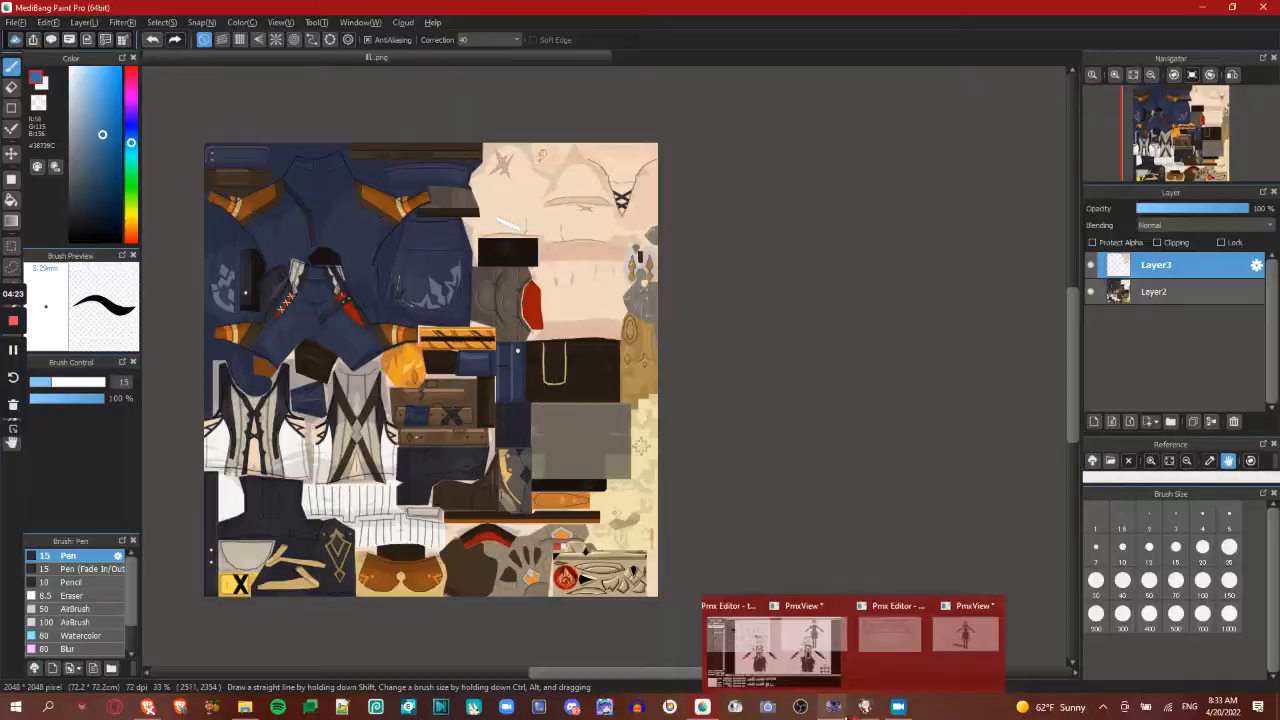
Shift-select materials 14–20 and preview their texture in TexView
left_click(970, 635)
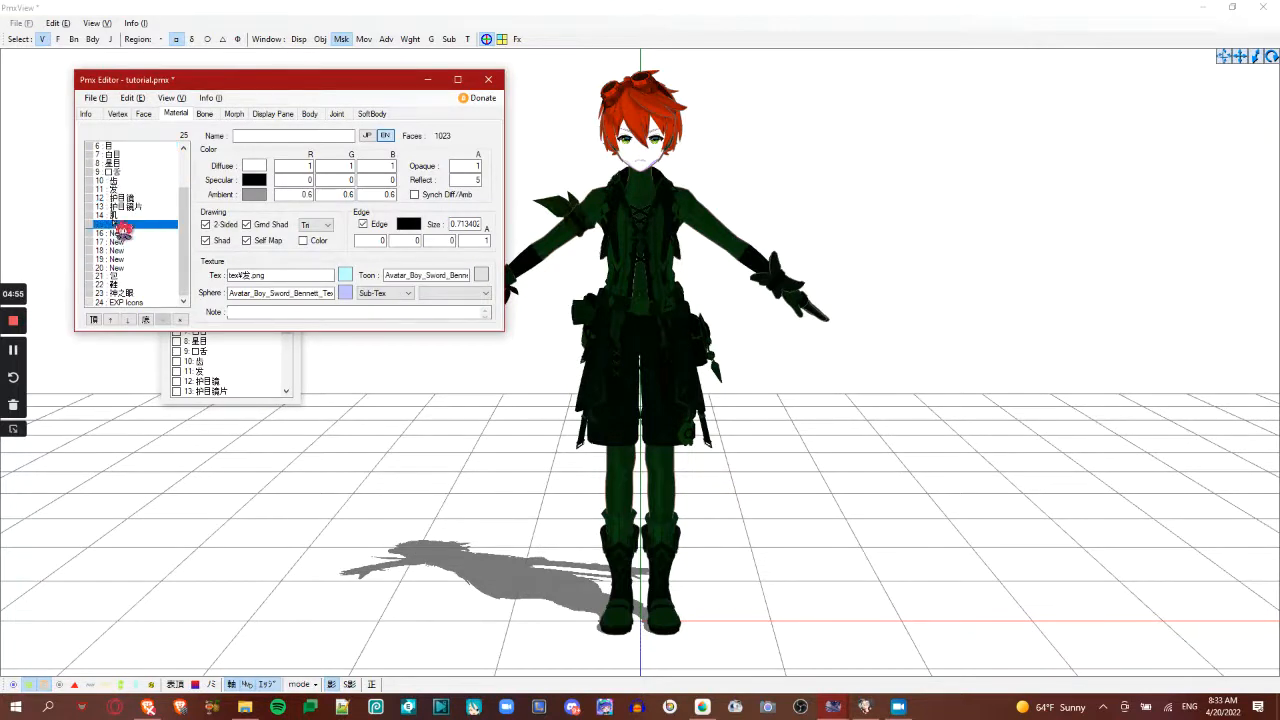
left_click(132, 240)
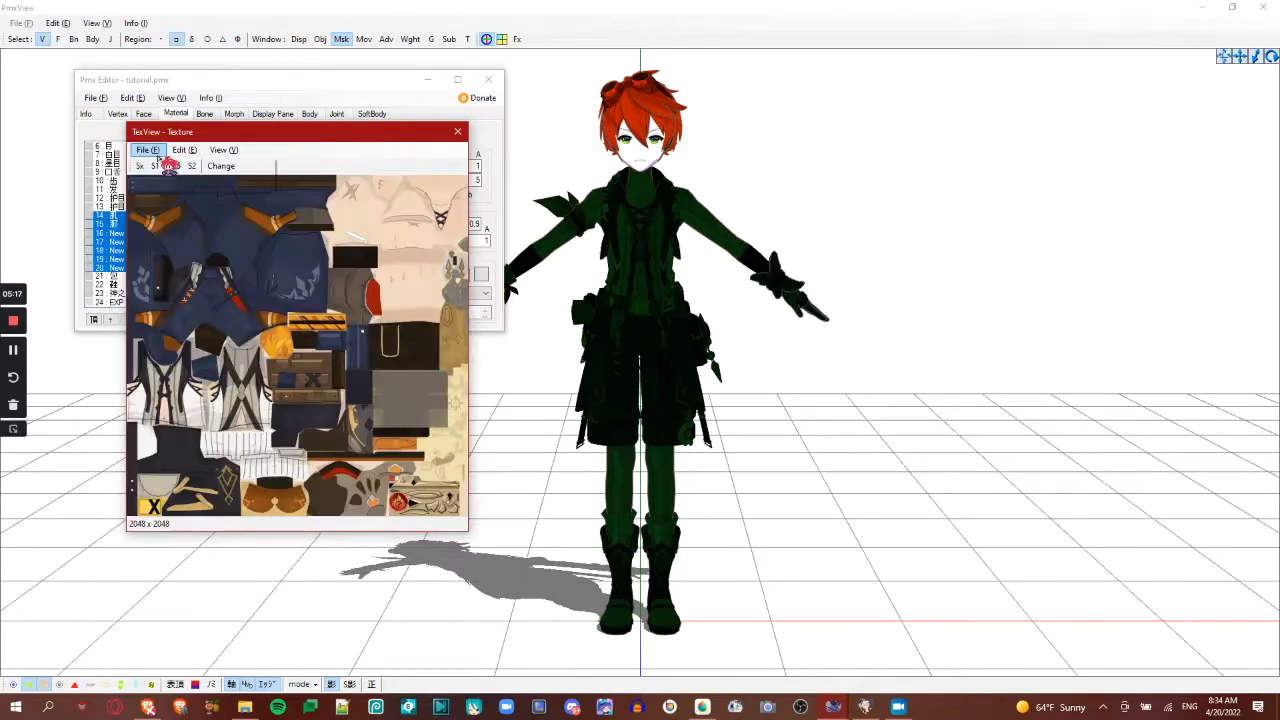
Change the materials' texture to the merged body file in MMD Models\Bennett\tex
left_click(145, 150)
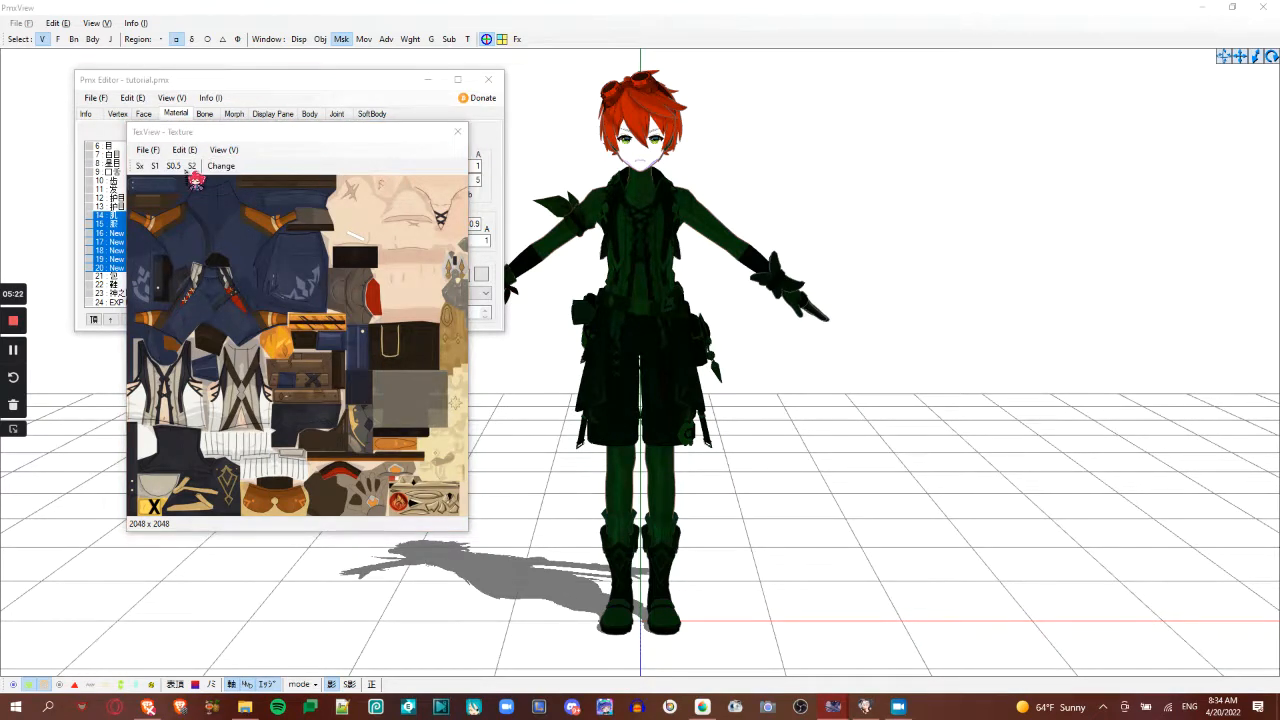
left_click(220, 165)
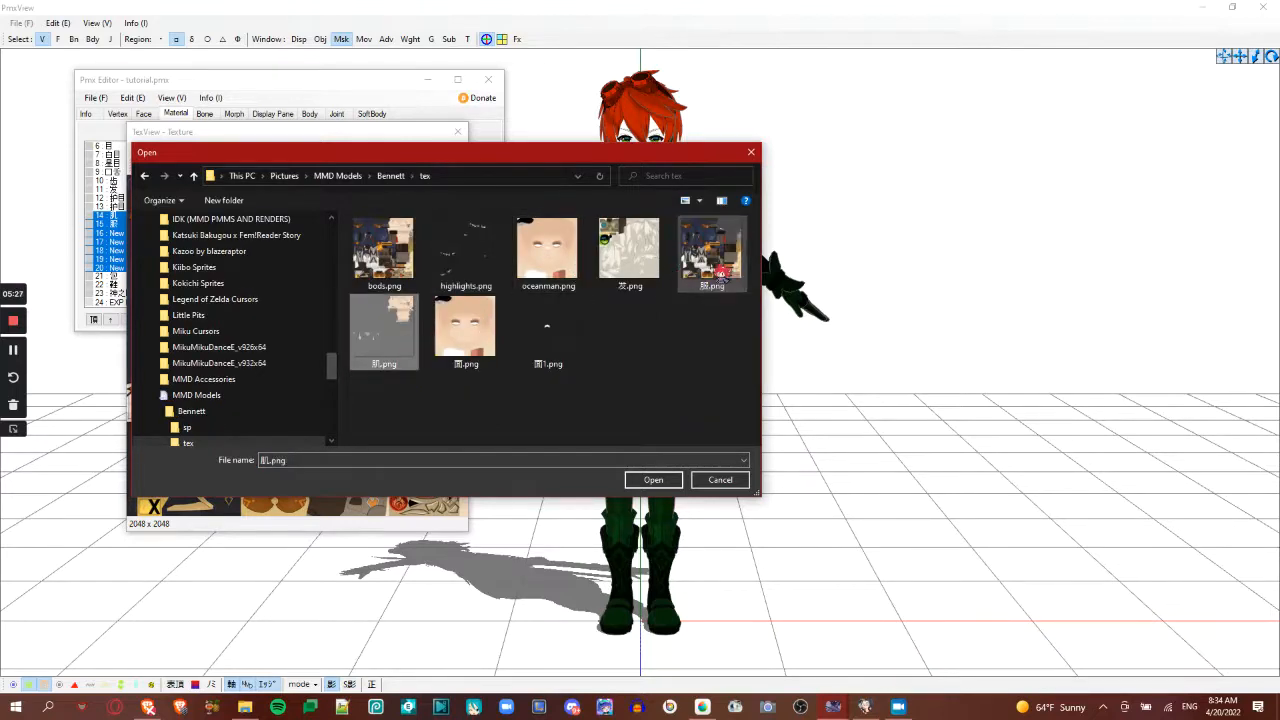
mouse_move(465, 250)
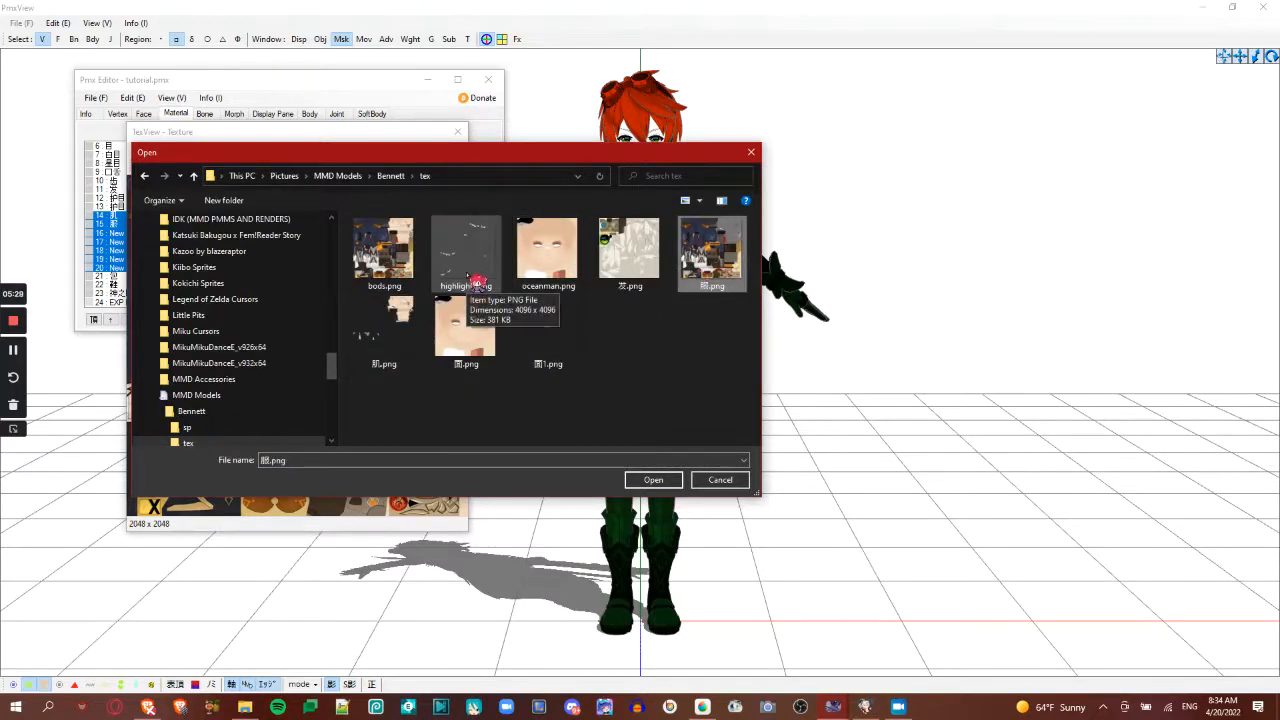
left_click(653, 480)
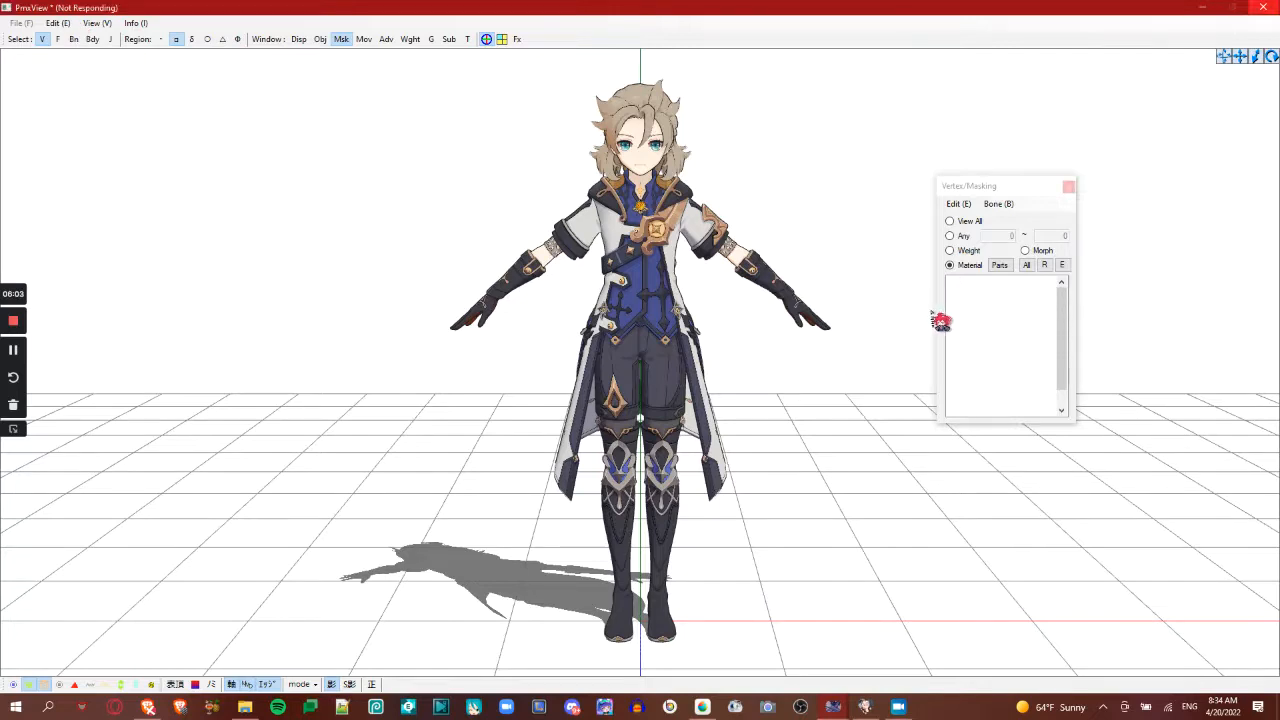
Invert the checked materials in Vertex/Masking and delete those parts, removing the alpha material
left_click(64, 23)
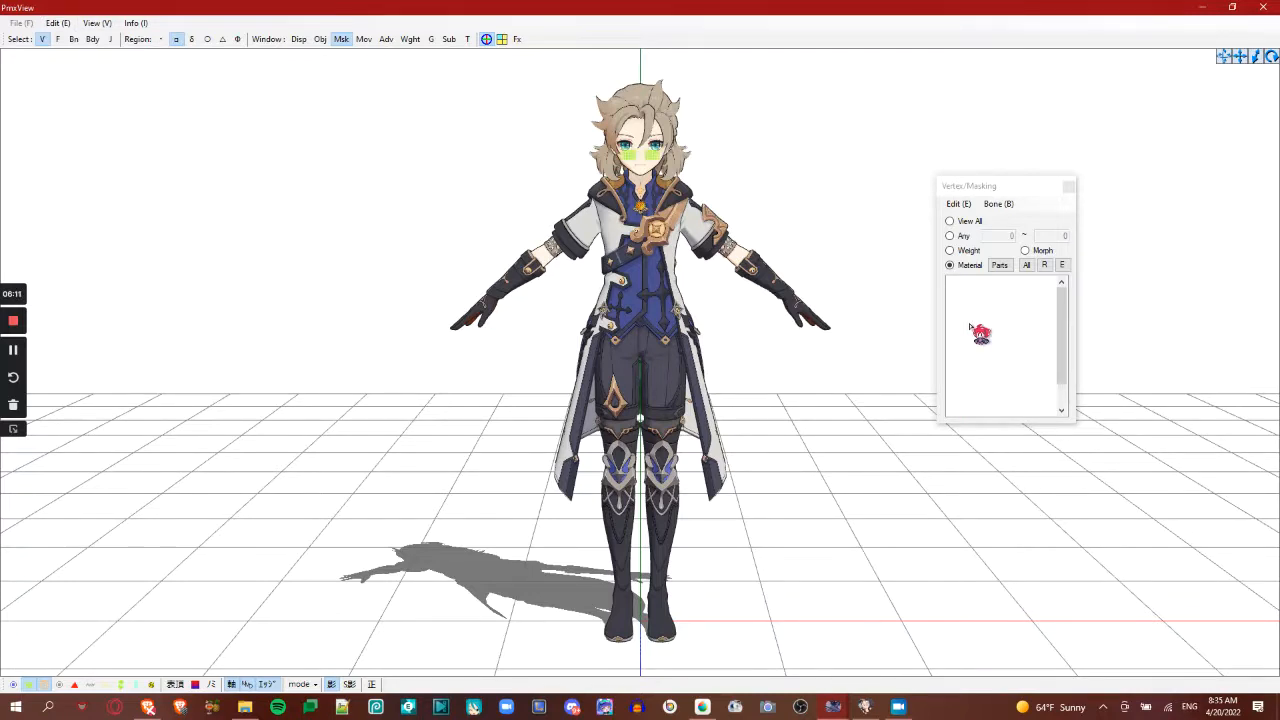
right_click(978, 330)
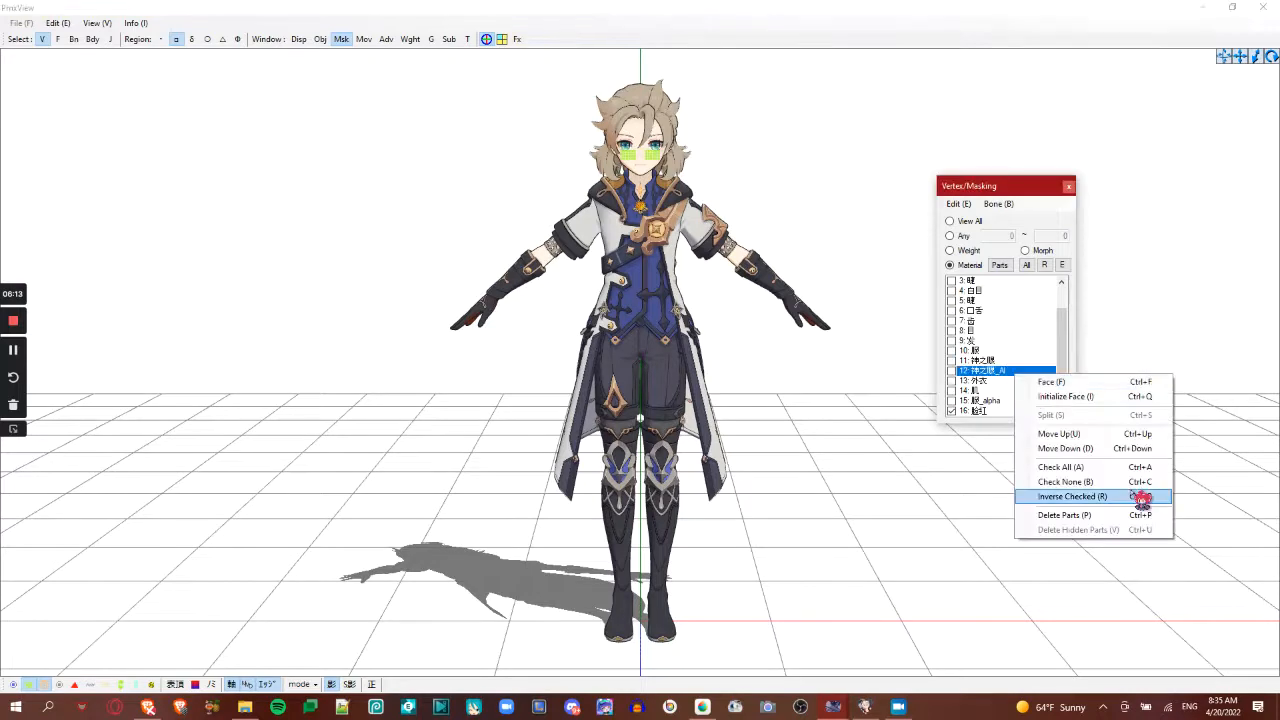
left_click(1074, 496)
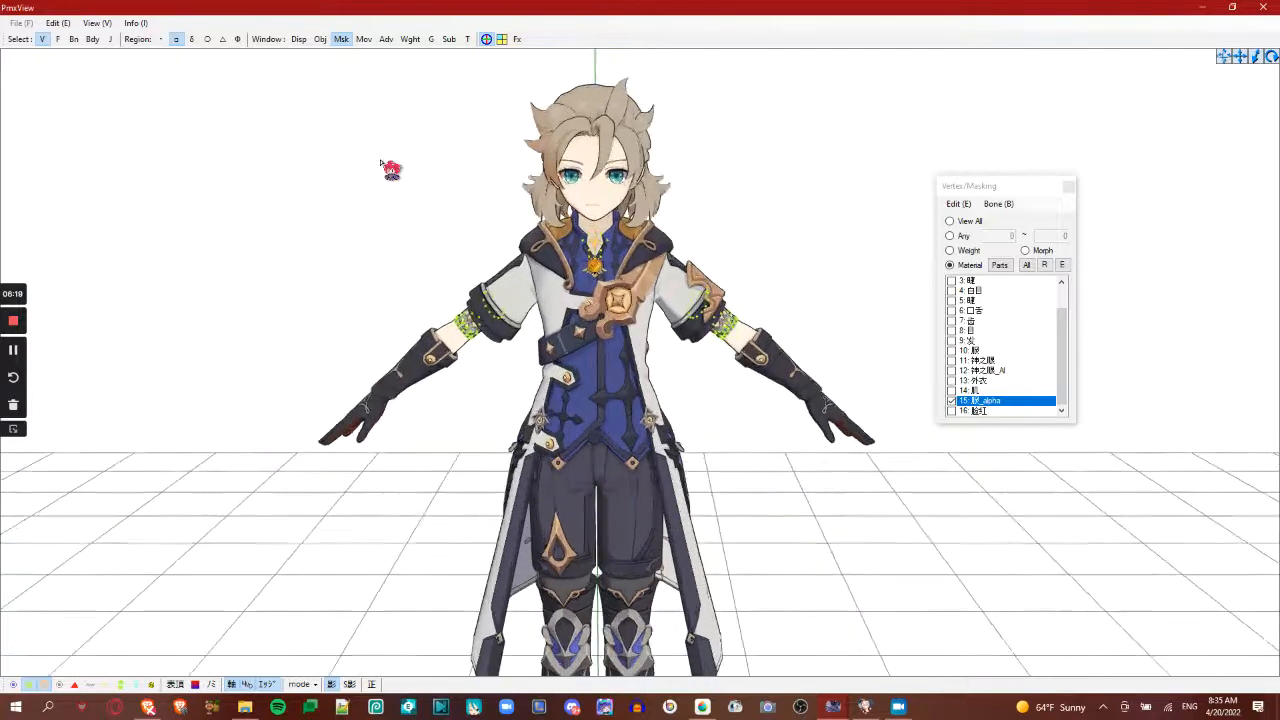
right_click(1000, 380)
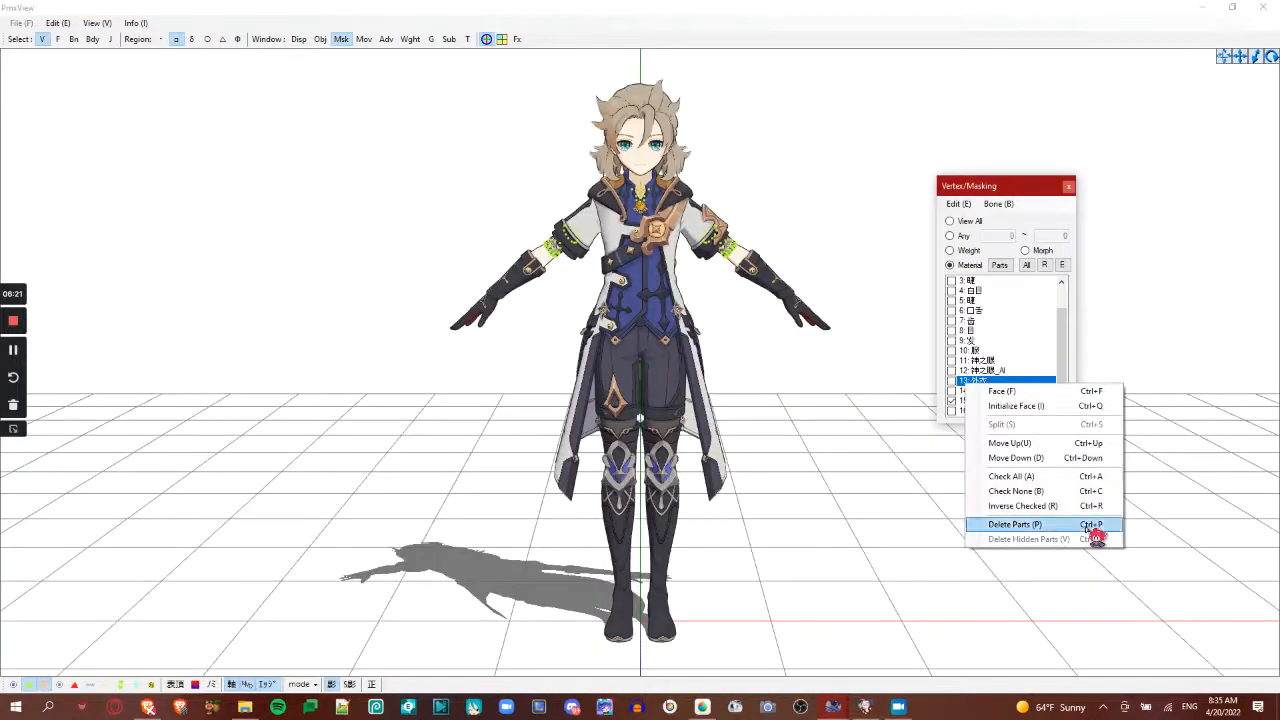
left_click(1011, 524)
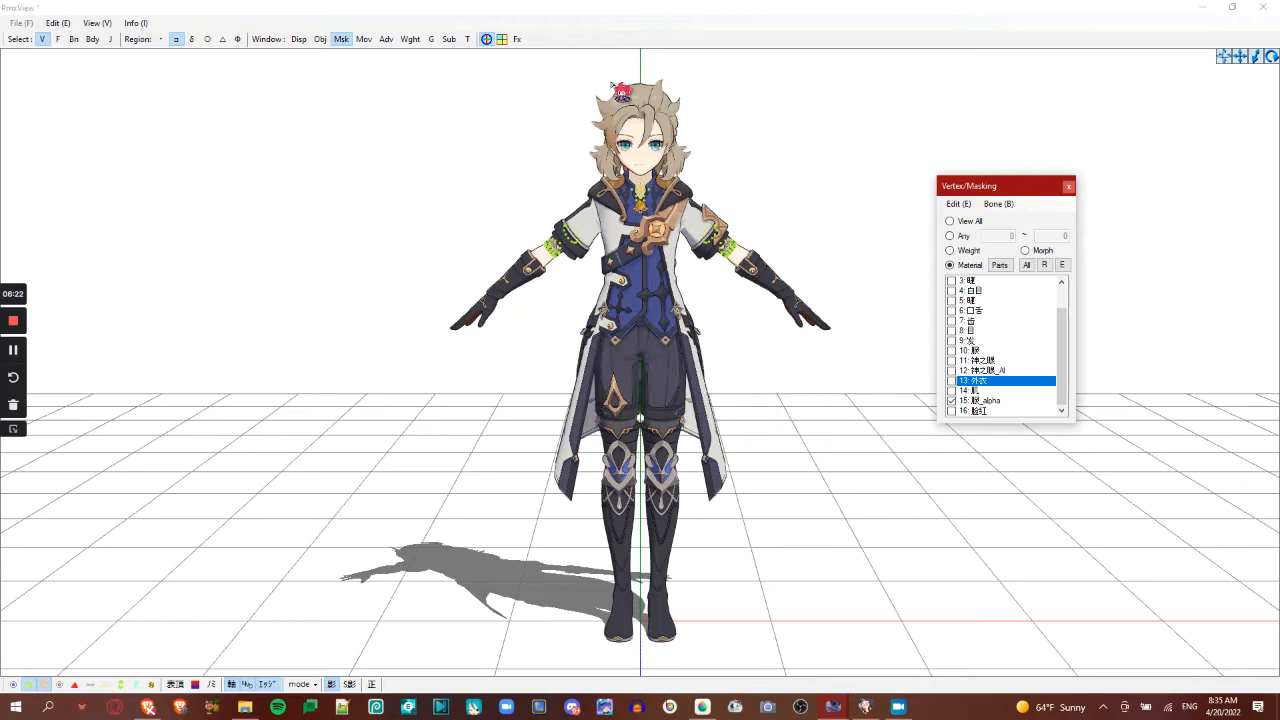
left_click(949, 221)
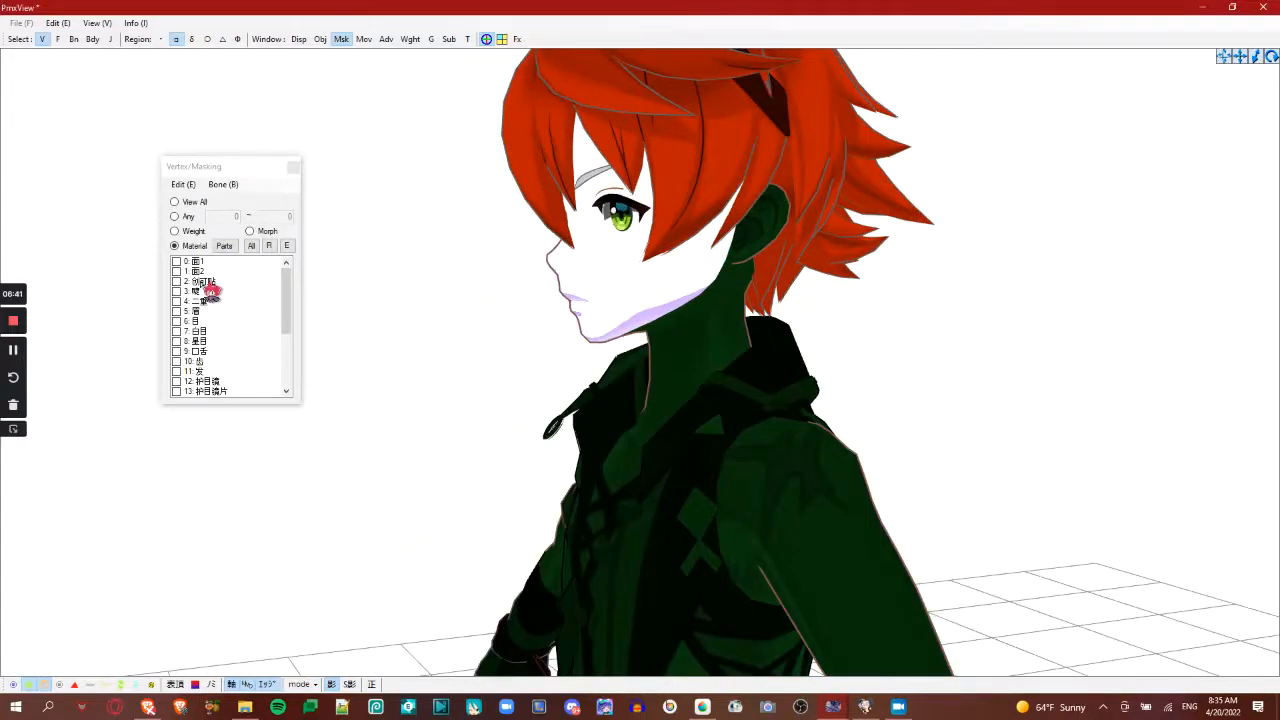
Tick material 2 in the Vertex/Masking material list
left_click(200, 281)
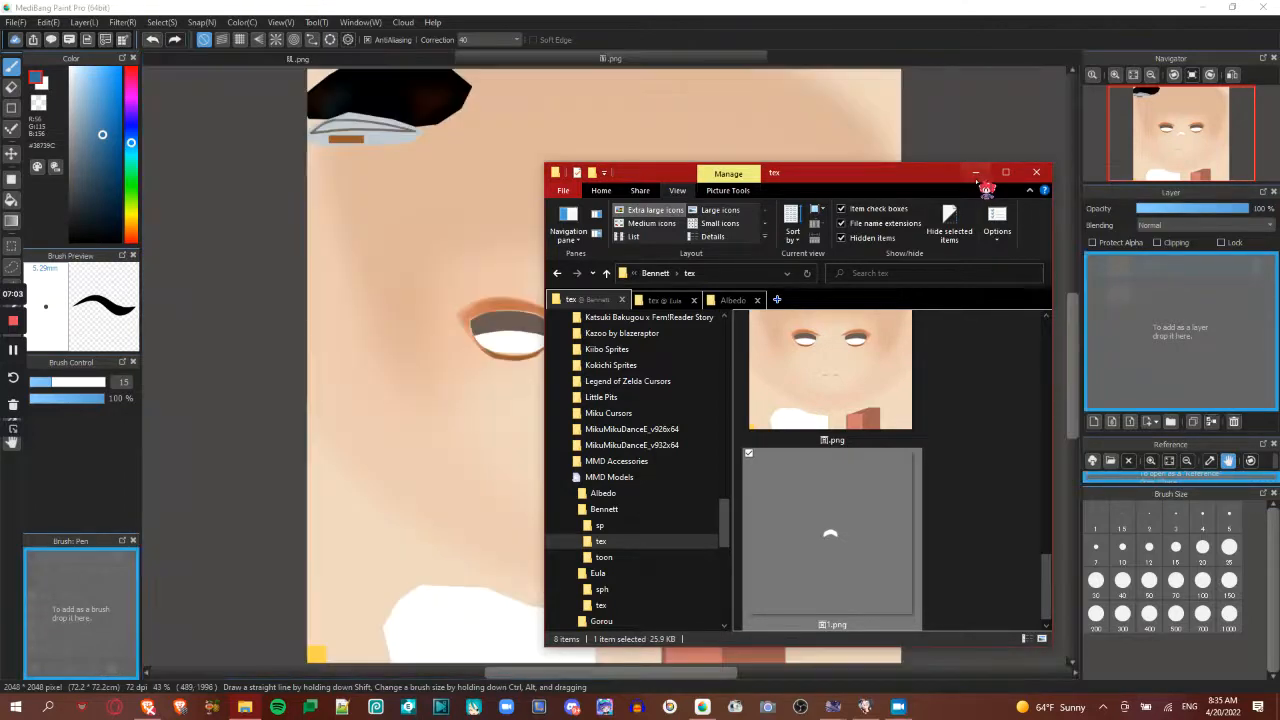
Save the face texture to its PNG, accepting that layers are flattened
left_click(1036, 172)
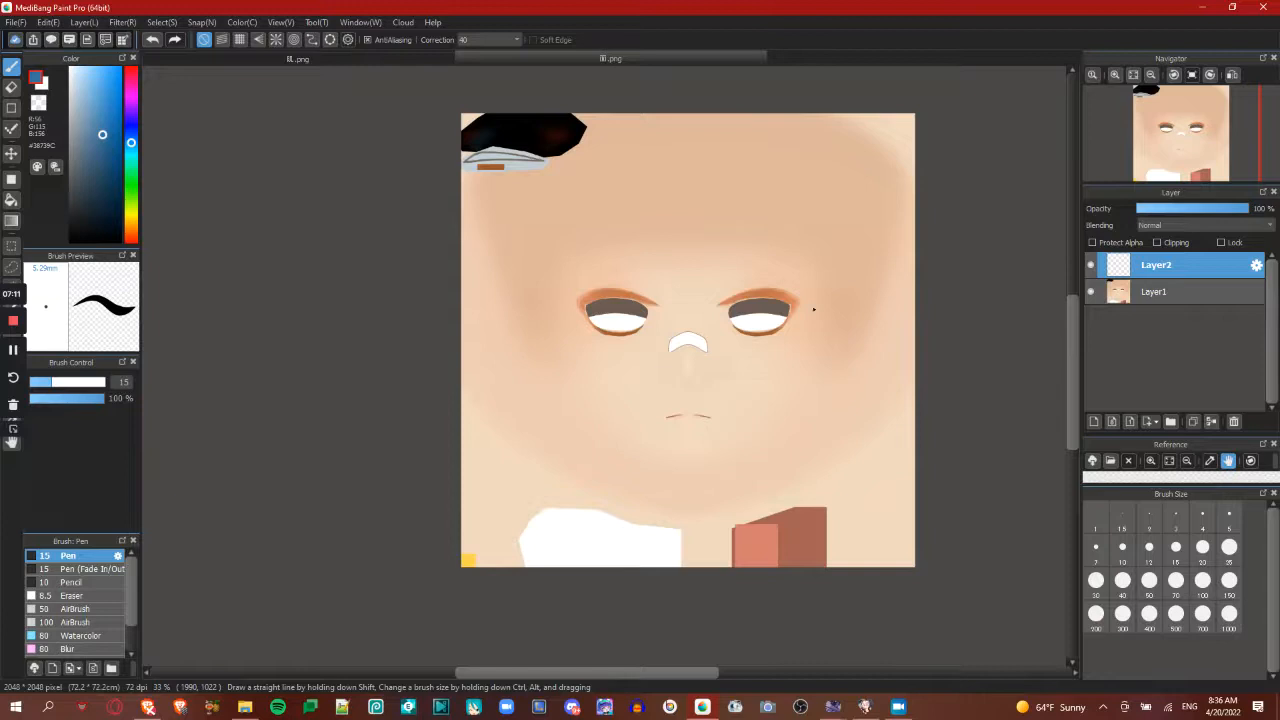
left_click(13, 22)
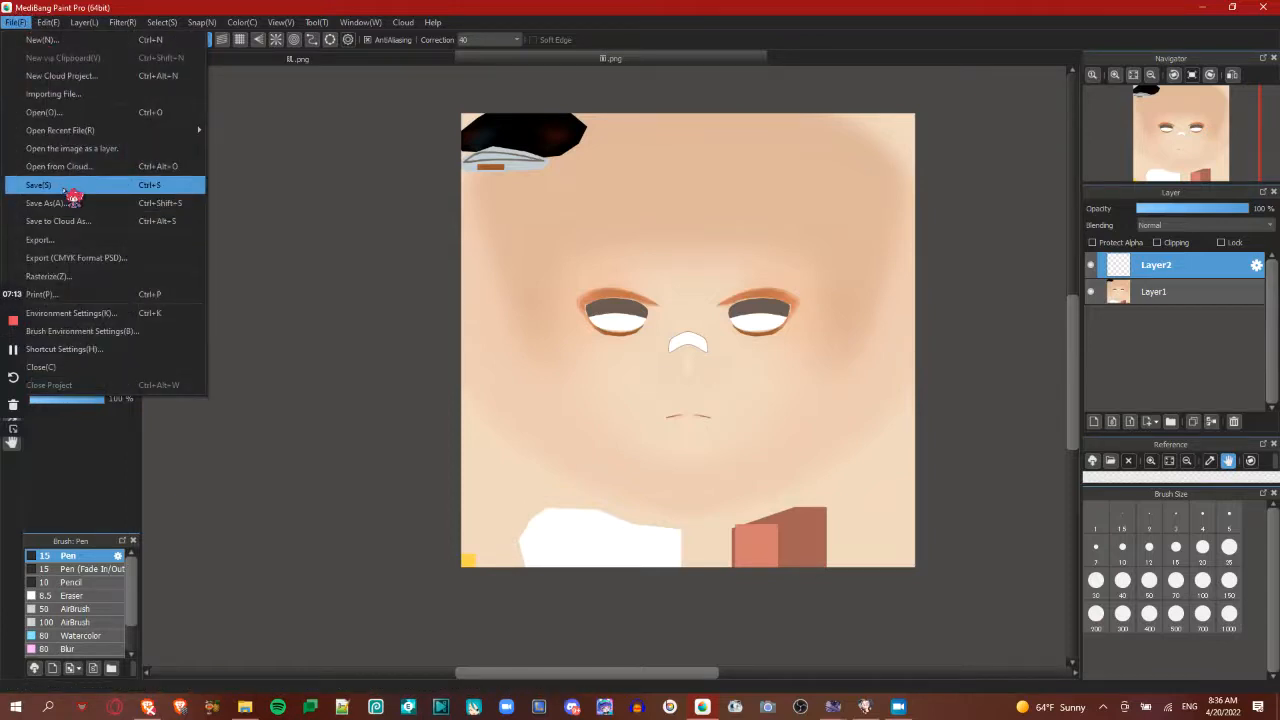
left_click(37, 185)
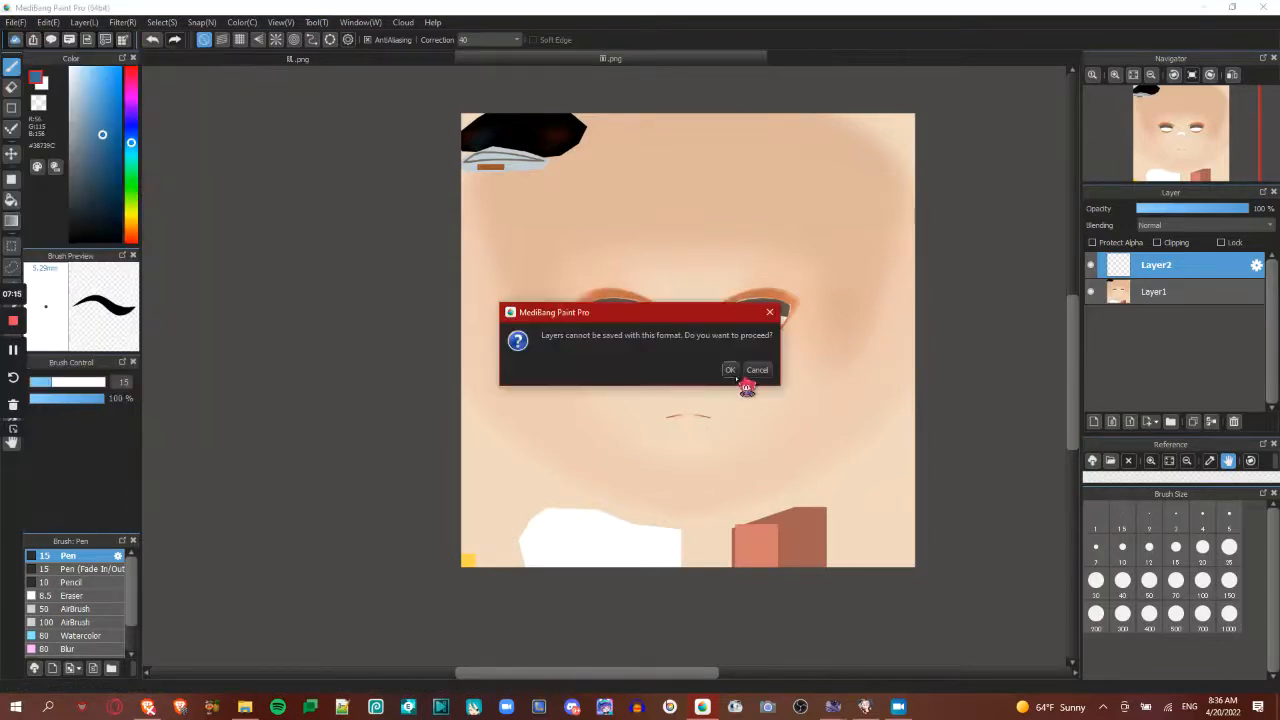
left_click(730, 369)
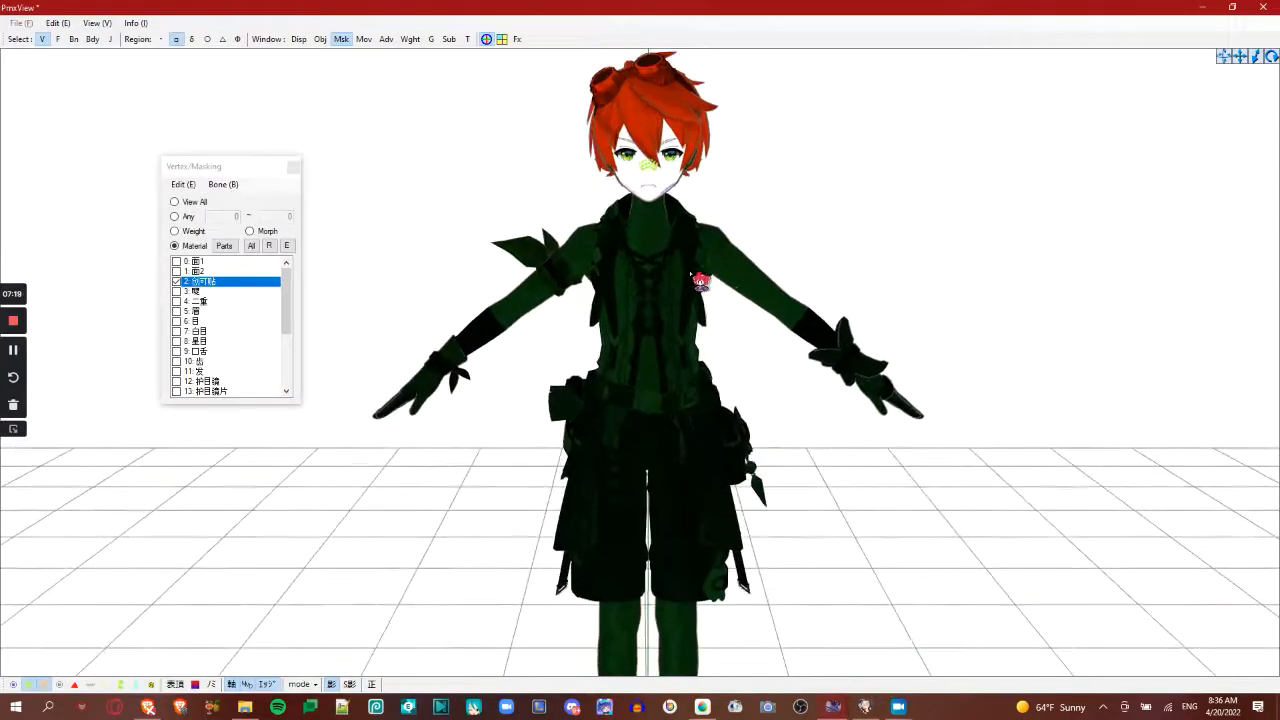
Switch to the tutorial.pmx editor and select a material on the Material tab
key("alt+tab")
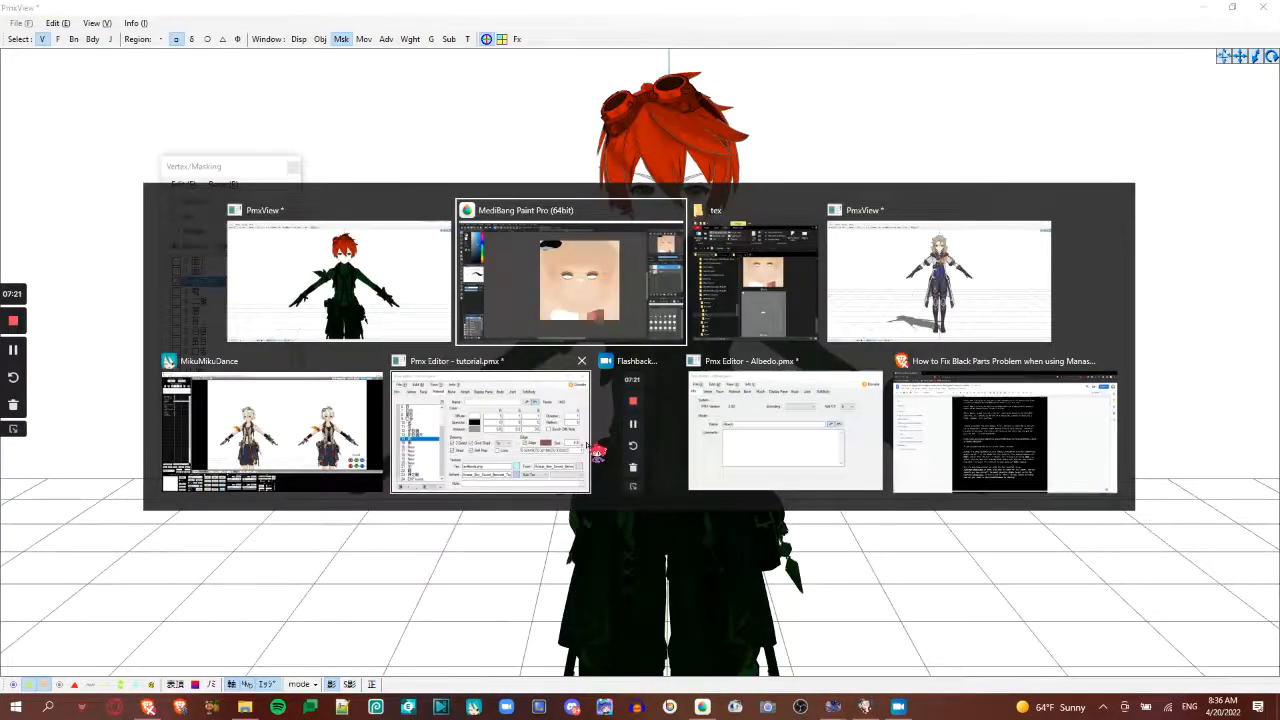
left_click(480, 430)
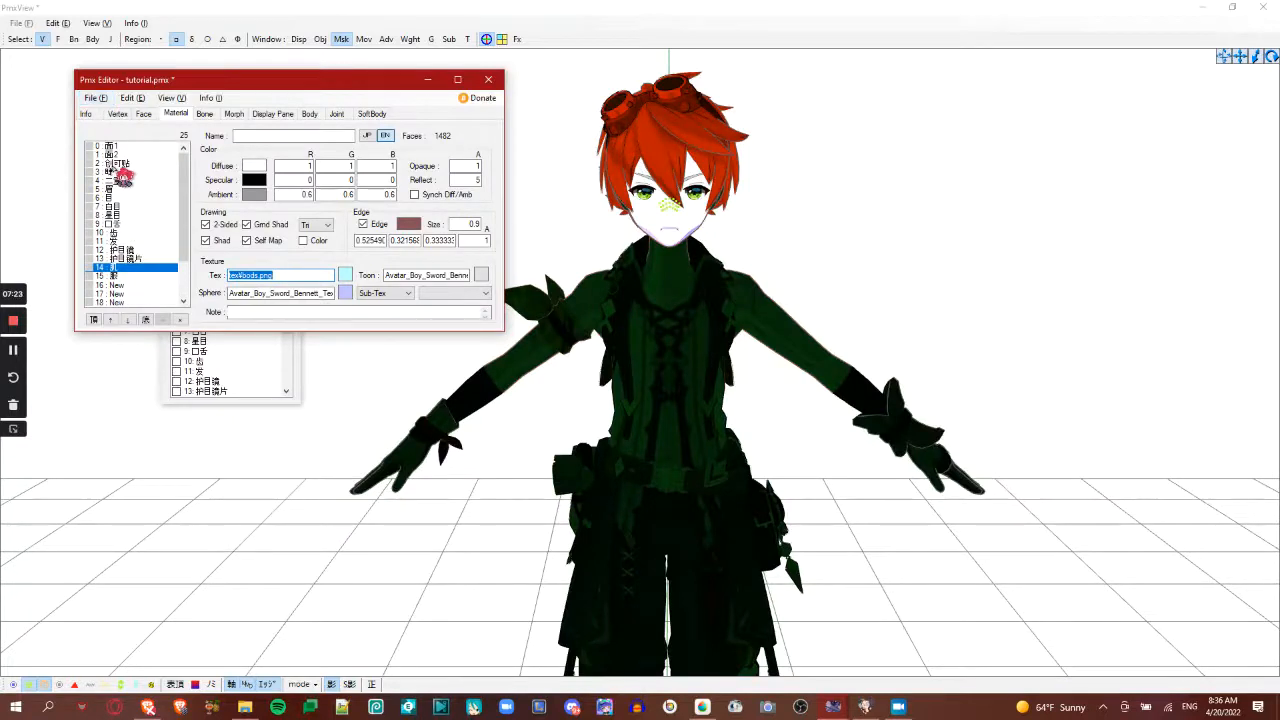
left_click(118, 163)
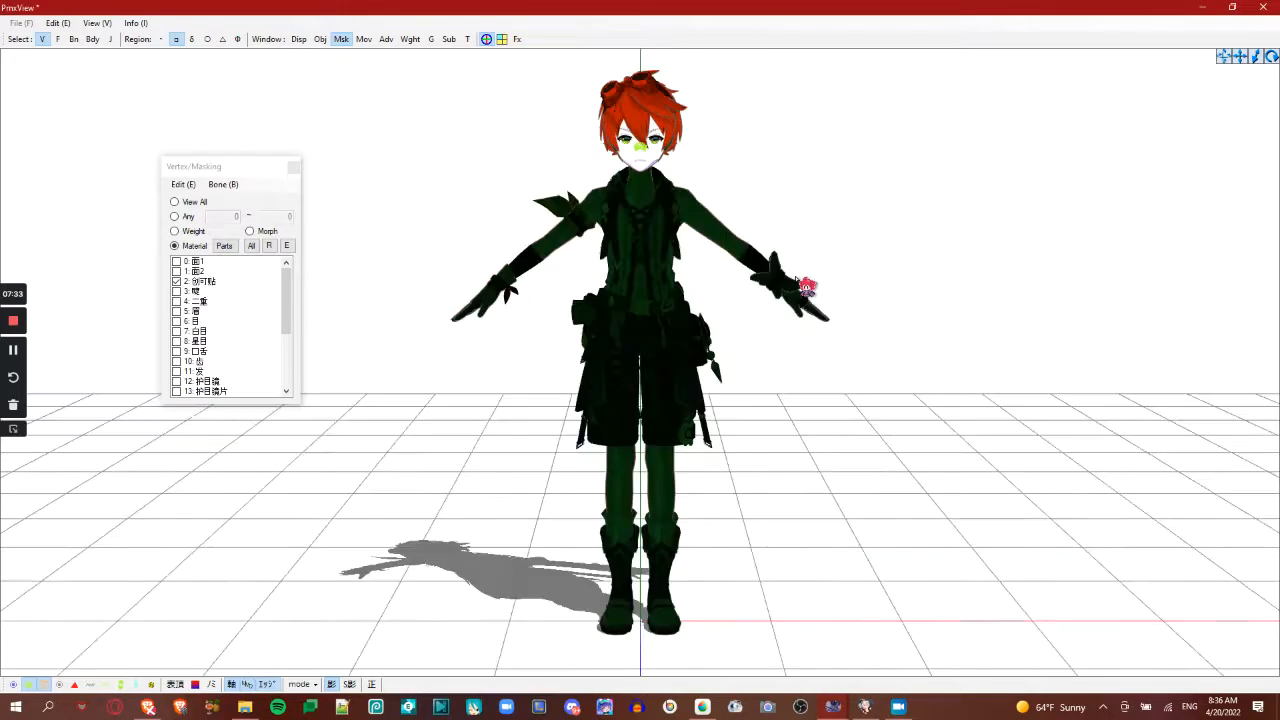
left_click(97, 98)
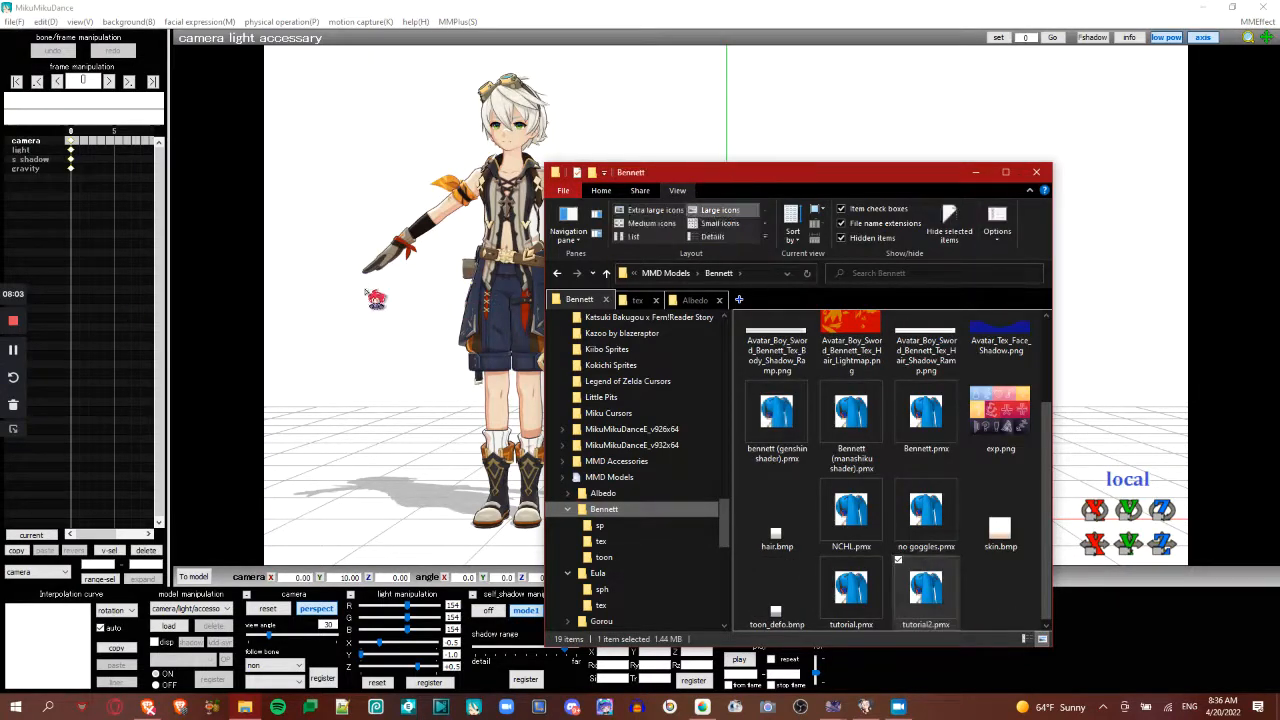
Load tutorial2.pmx and browse to MMDGenshin v0.1.3 via MMEffect's Set Effect
left_click(1036, 172)
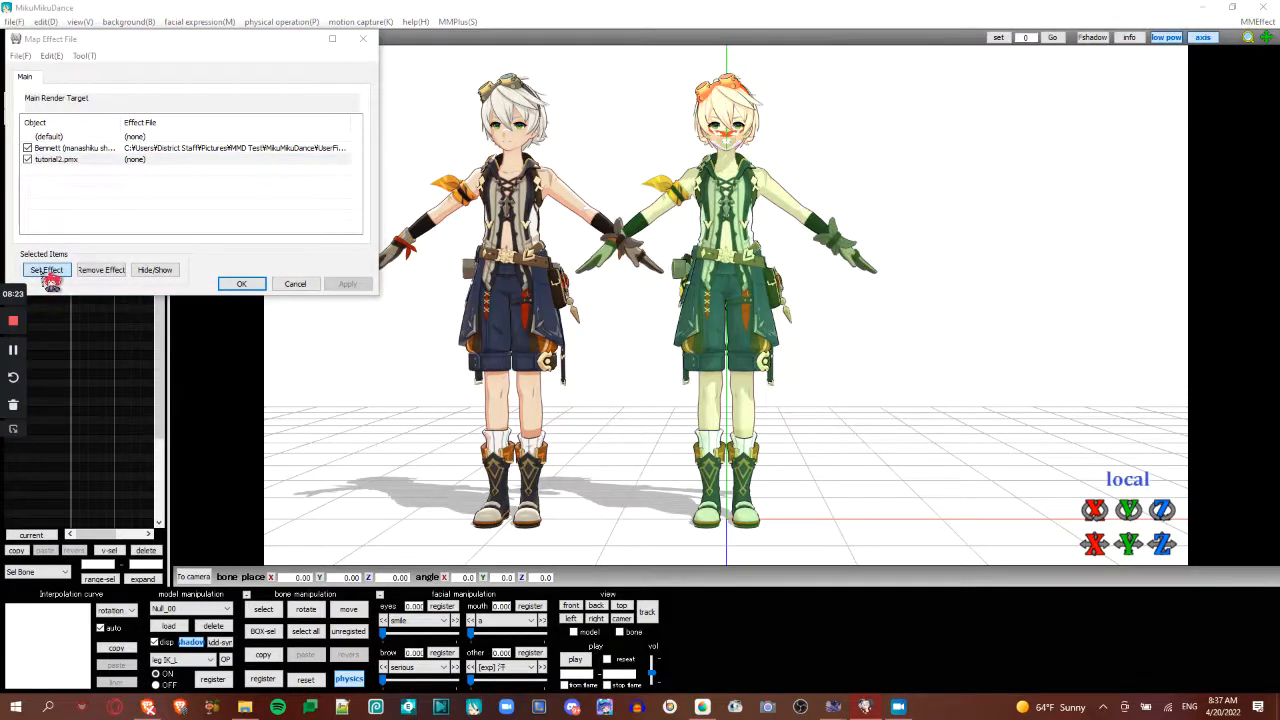
left_click(44, 270)
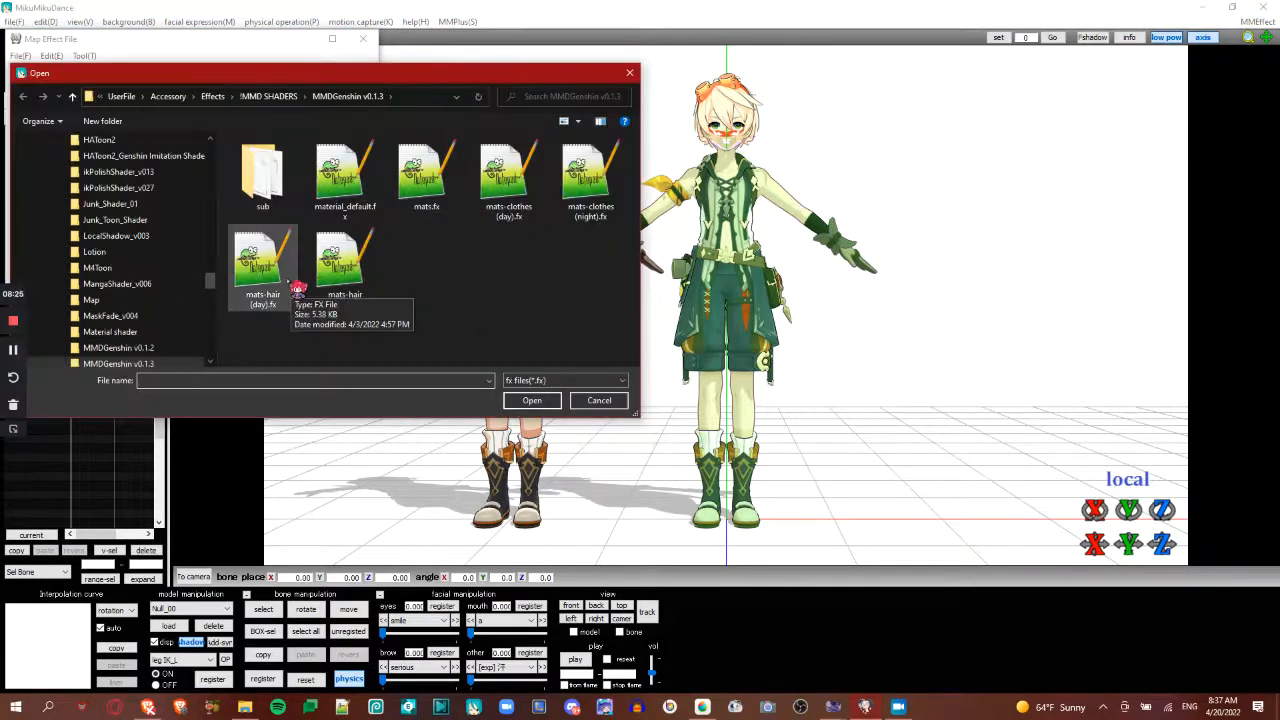